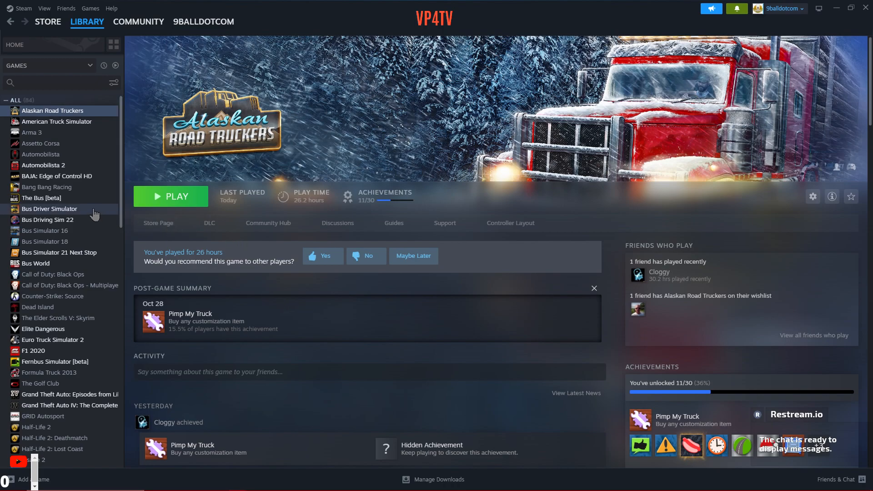
{"action": "mouse_move", "coordinate": [60, 121]}
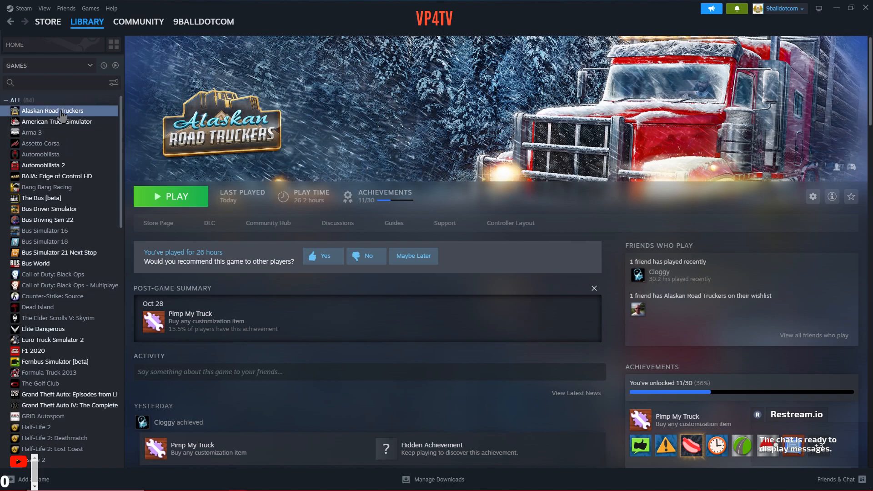
Open Properties for Alaskan Road Truckers from its library right-click menu
{"action": "right_click", "coordinate": [52, 110]}
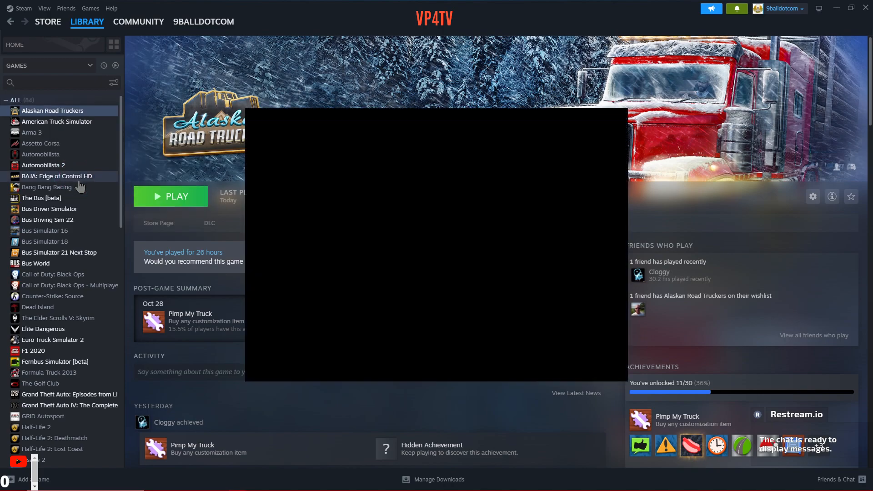
{"action": "left_click", "coordinate": [812, 196]}
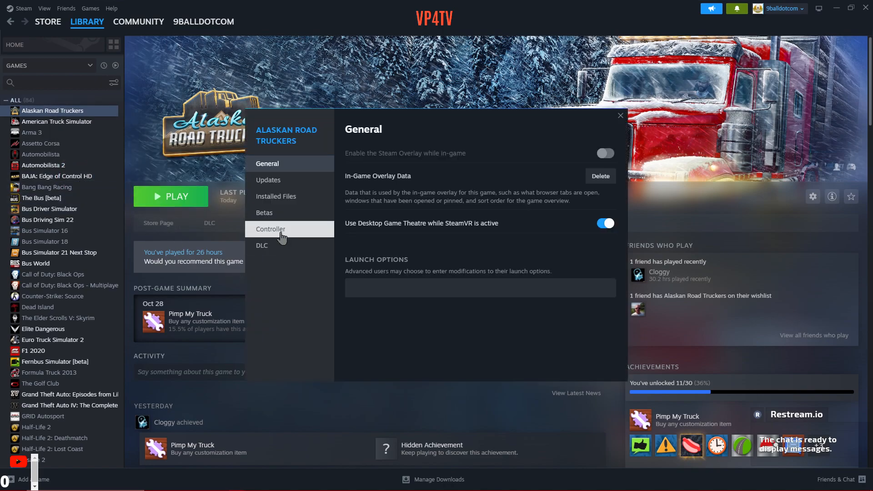
Show the Controller page with the Disable Steam Input override for Alaskan Road Truckers
{"action": "left_click", "coordinate": [270, 229]}
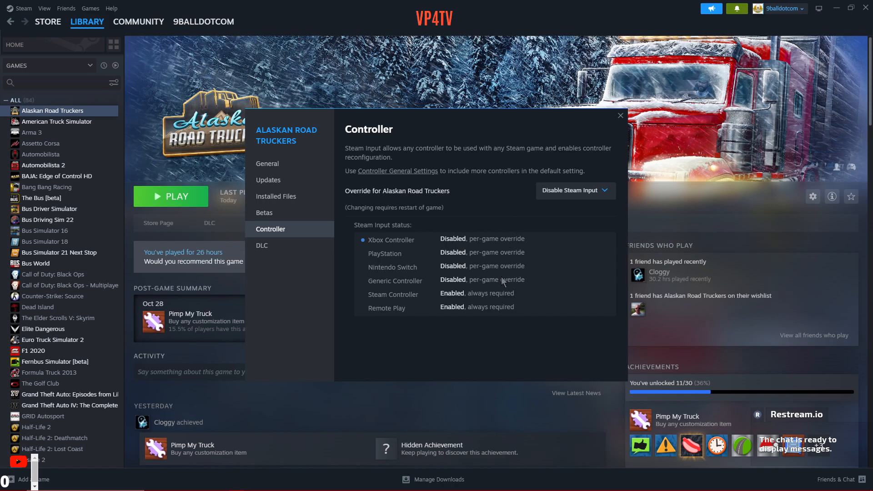
{"action": "mouse_move", "coordinate": [473, 299]}
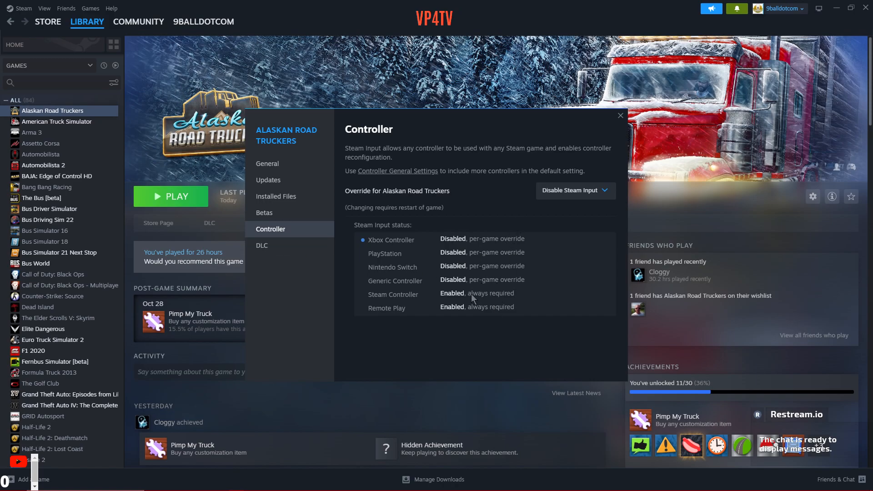
{"action": "mouse_move", "coordinate": [501, 289]}
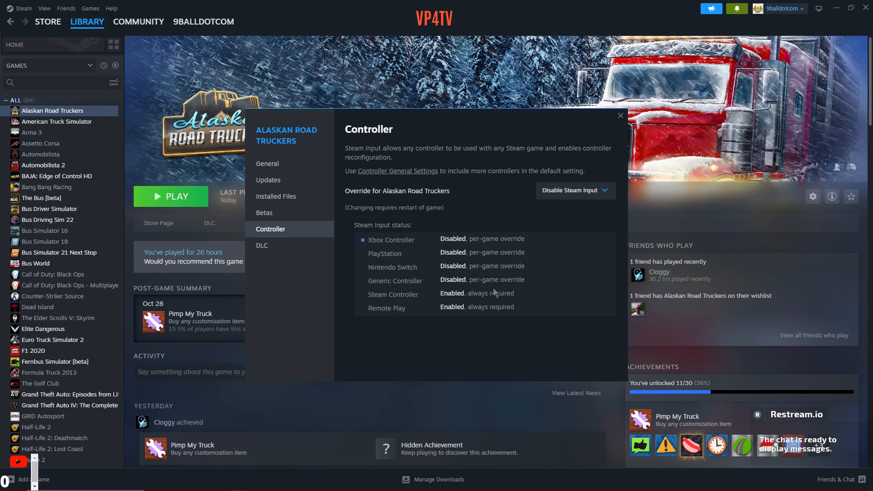
{"action": "mouse_move", "coordinate": [494, 287]}
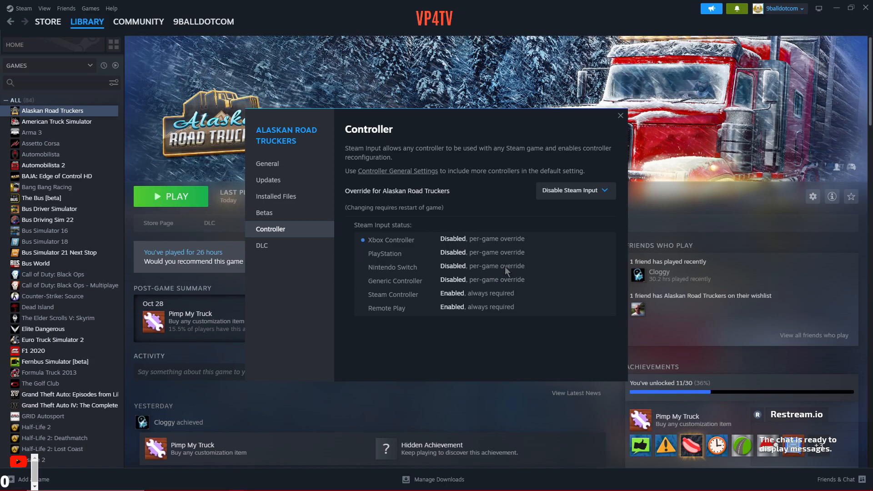
{"action": "mouse_move", "coordinate": [371, 250]}
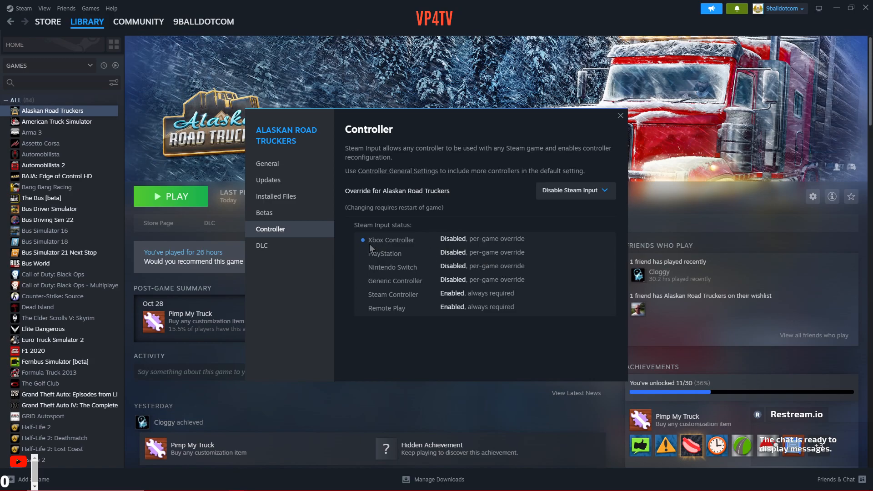
{"action": "mouse_move", "coordinate": [396, 246]}
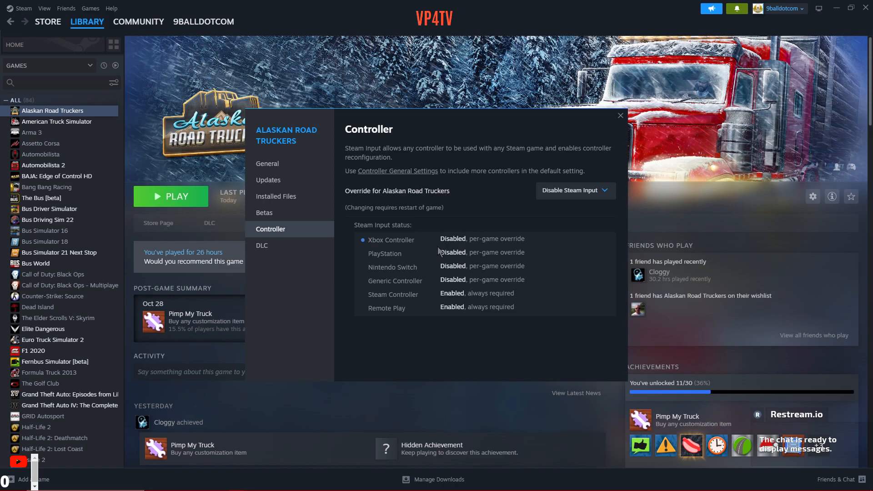
{"action": "mouse_move", "coordinate": [441, 222]}
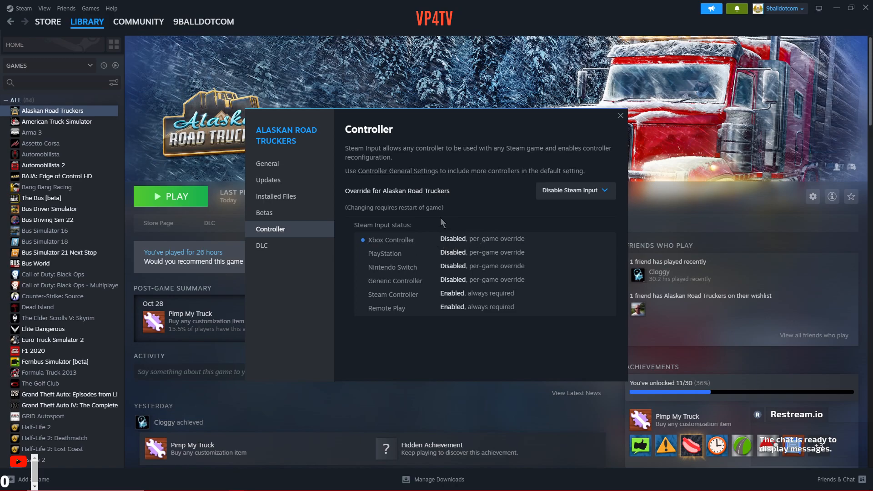
{"action": "mouse_move", "coordinate": [402, 174]}
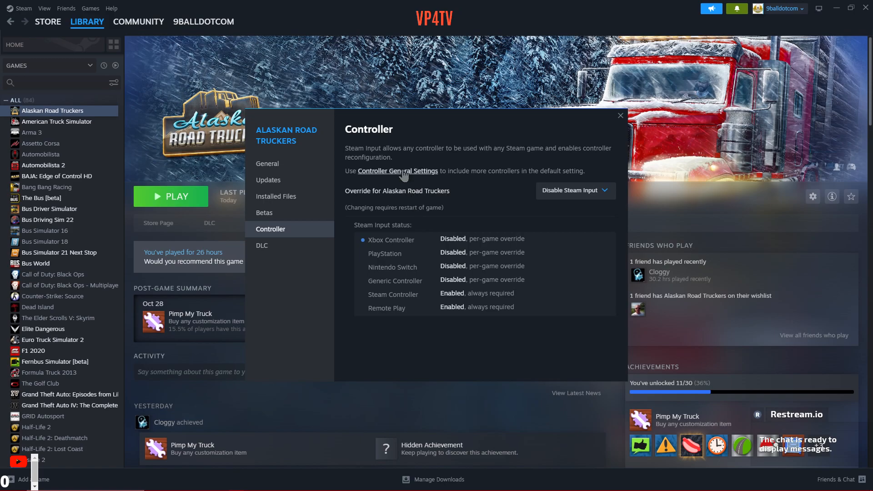
{"action": "mouse_move", "coordinate": [570, 198]}
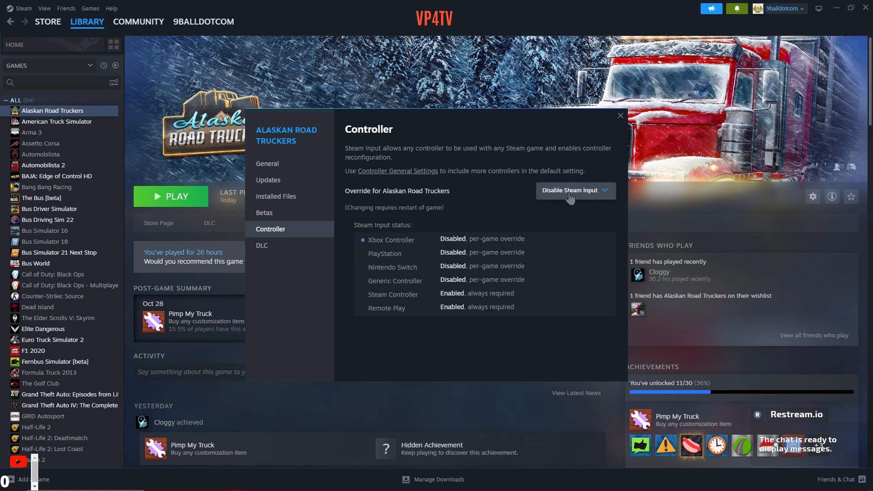
{"action": "left_click", "coordinate": [575, 190]}
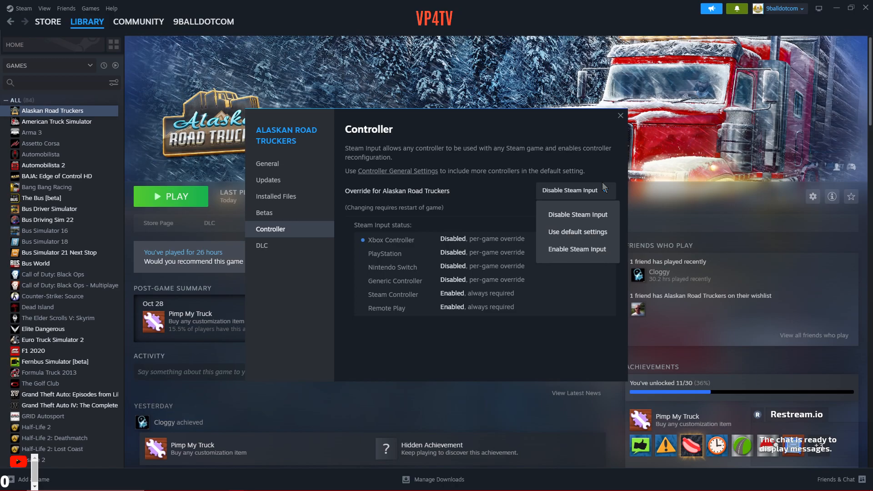
{"action": "mouse_move", "coordinate": [579, 195]}
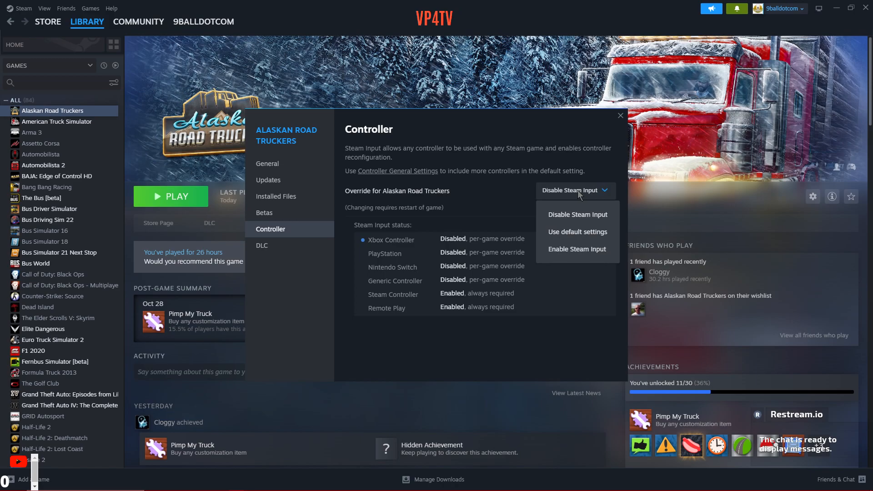
{"action": "mouse_move", "coordinate": [586, 199]}
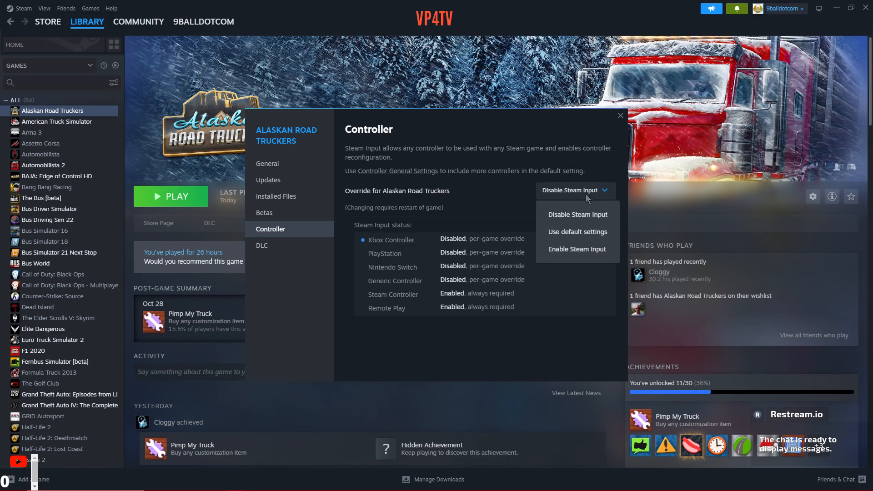
{"action": "mouse_move", "coordinate": [490, 203]}
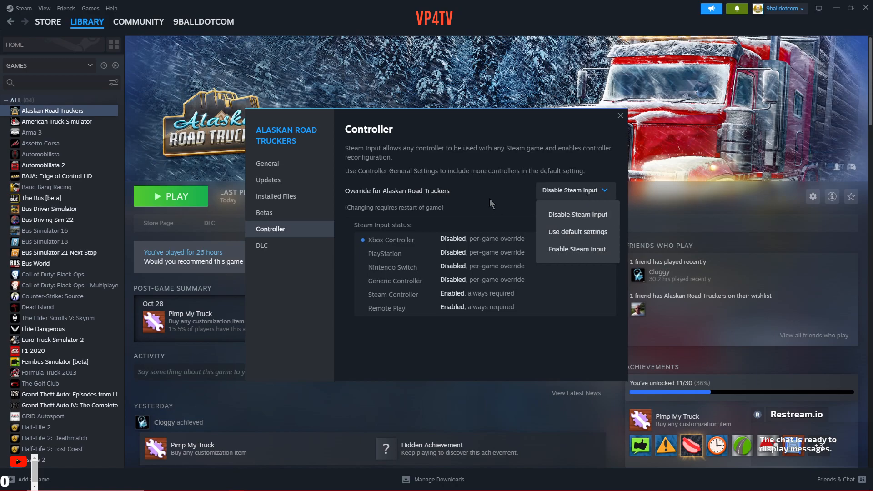
{"action": "left_click", "coordinate": [466, 208]}
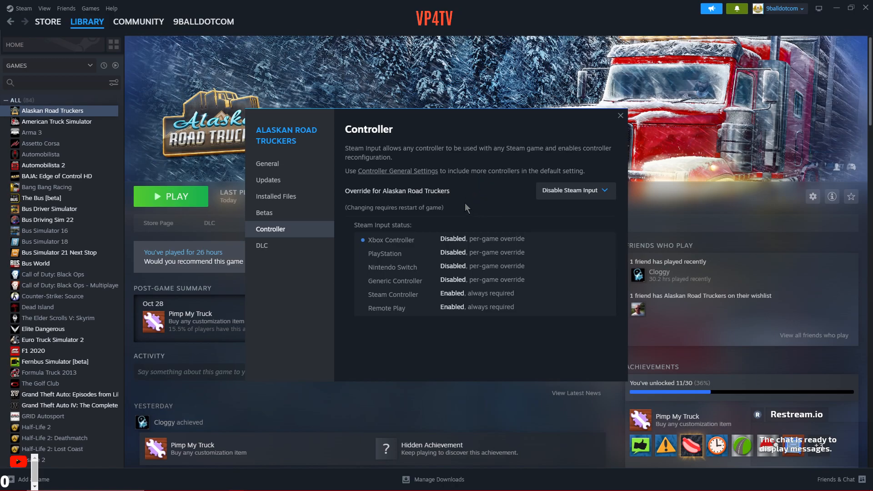
{"action": "mouse_move", "coordinate": [397, 170]}
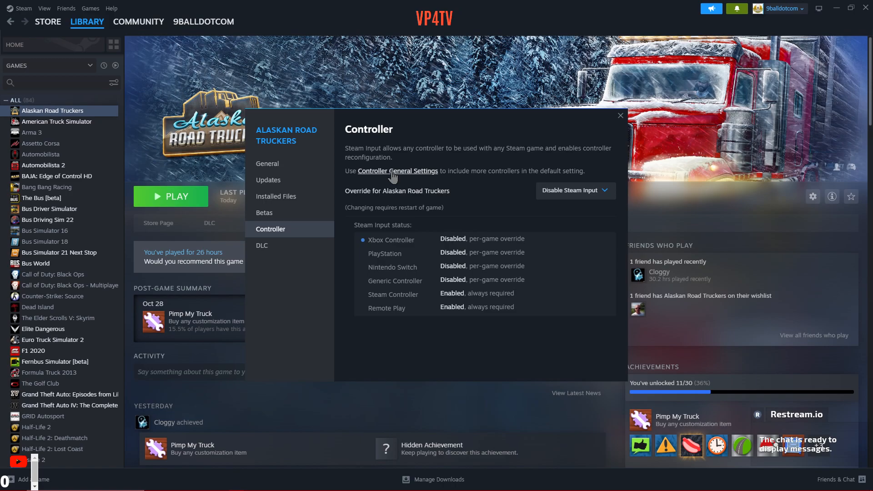
Review global Controller settings with only generic-controller Steam Input on, then close Settings
{"action": "left_click", "coordinate": [397, 171]}
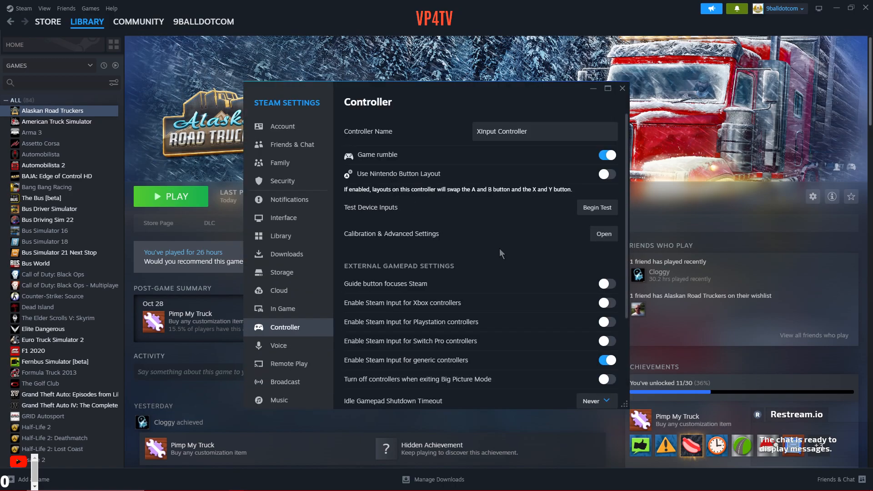
{"action": "mouse_move", "coordinate": [545, 280]}
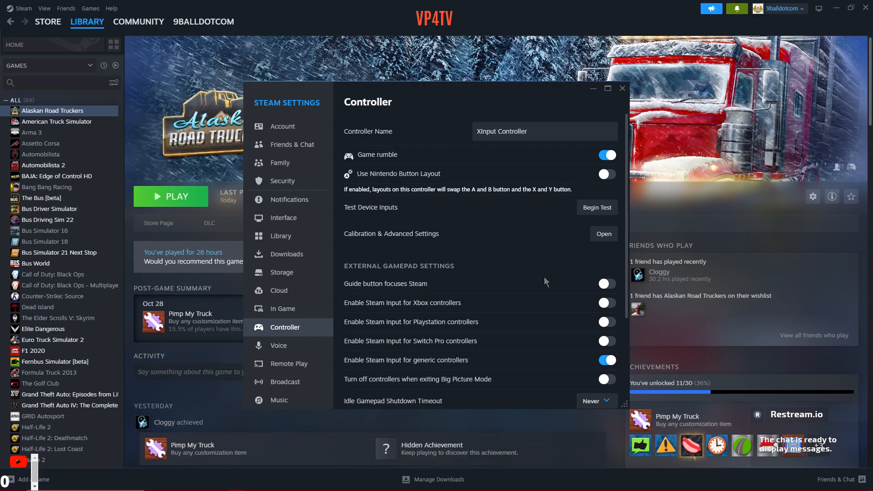
{"action": "mouse_move", "coordinate": [588, 295]}
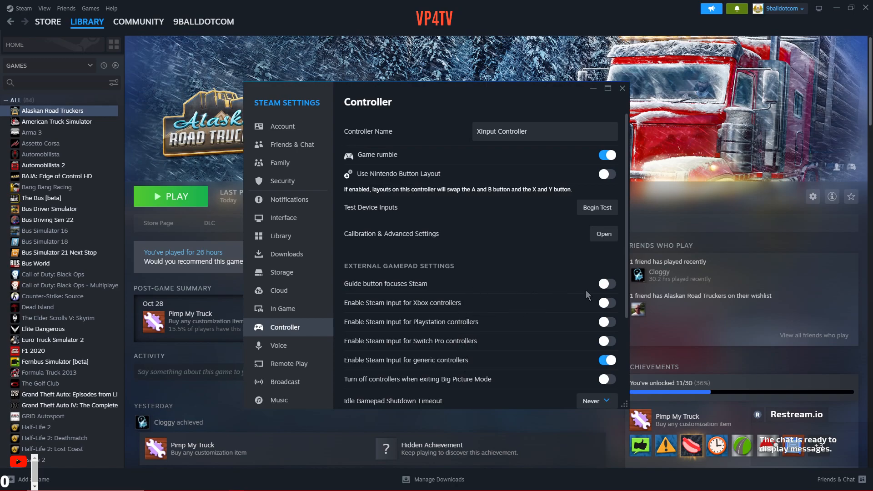
{"action": "mouse_move", "coordinate": [554, 332]}
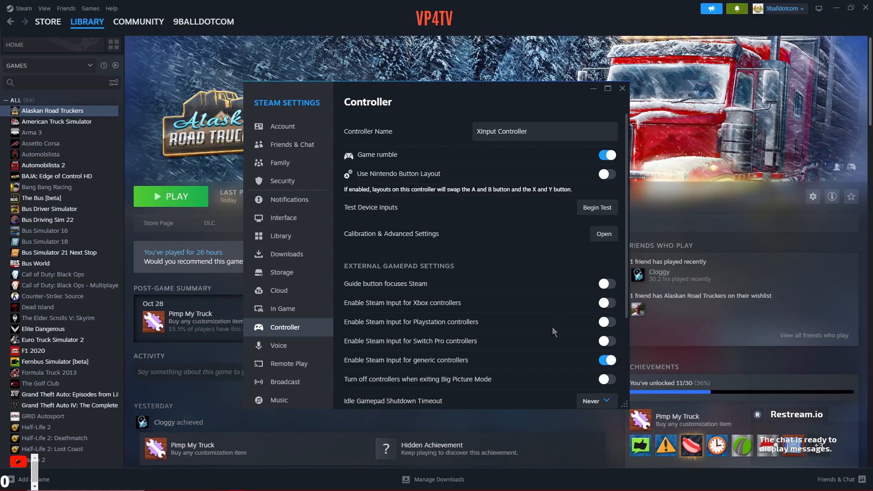
{"action": "mouse_move", "coordinate": [544, 322]}
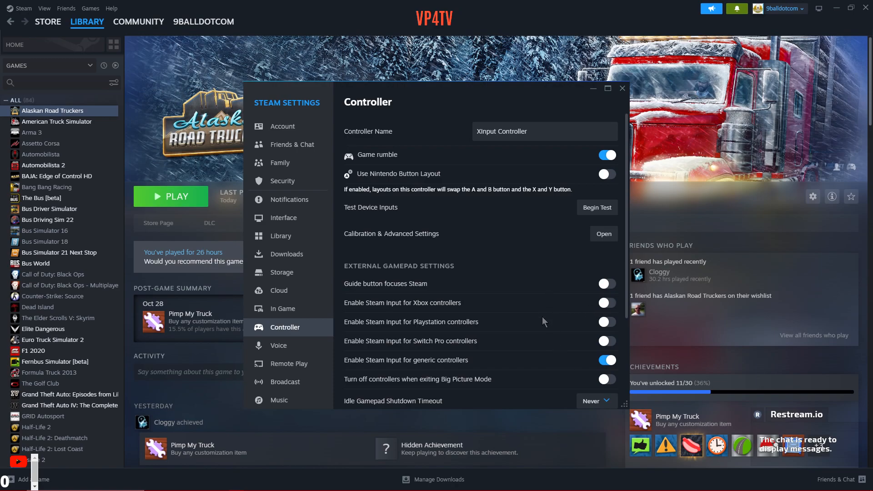
{"action": "mouse_move", "coordinate": [376, 369]}
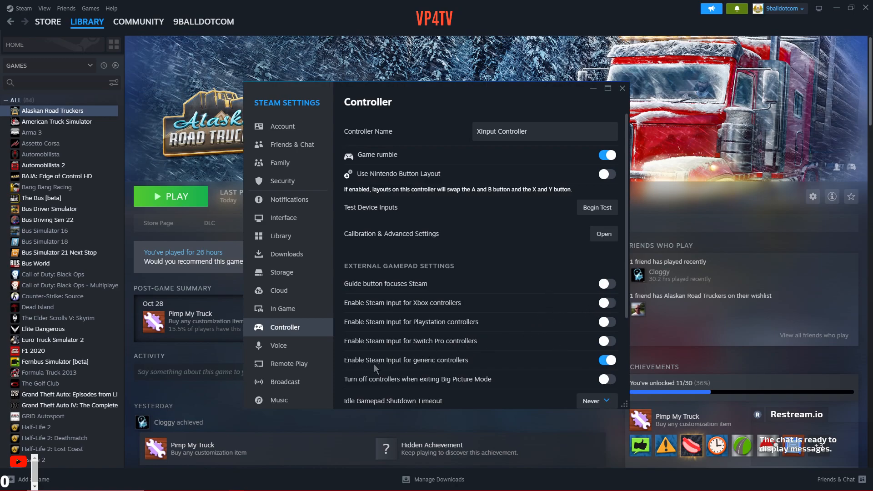
{"action": "mouse_move", "coordinate": [514, 372]}
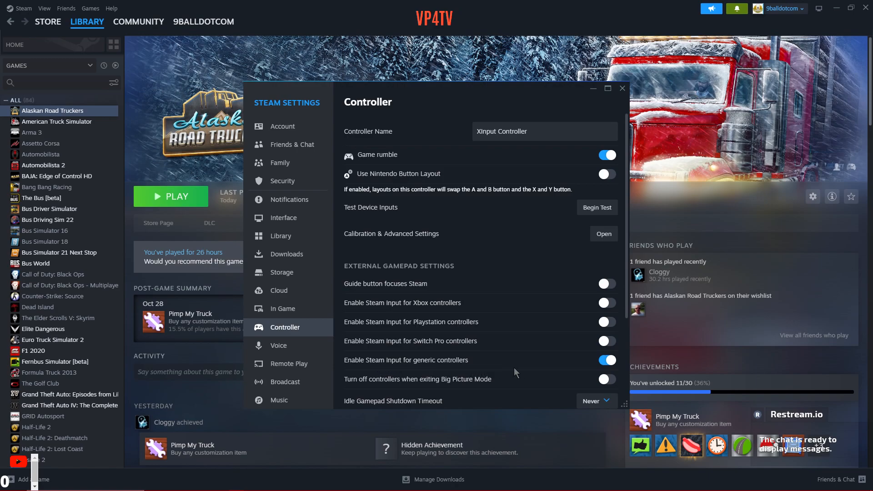
{"action": "mouse_move", "coordinate": [618, 367]}
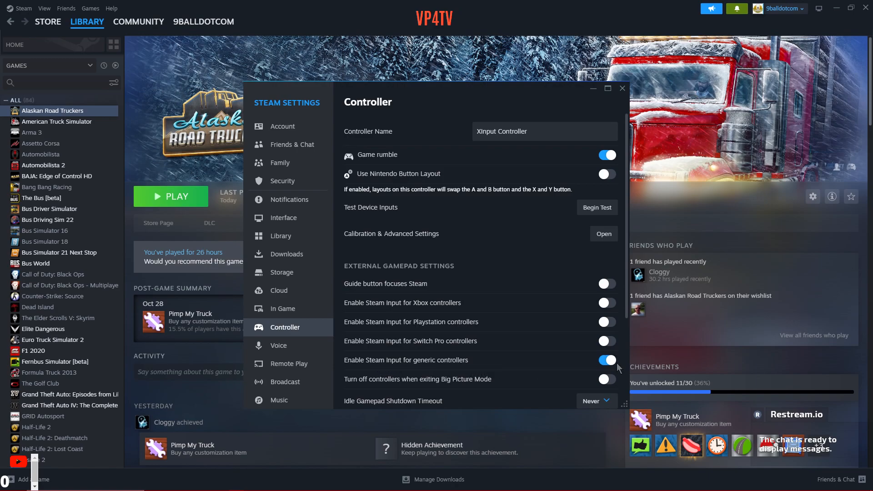
{"action": "mouse_move", "coordinate": [597, 318]}
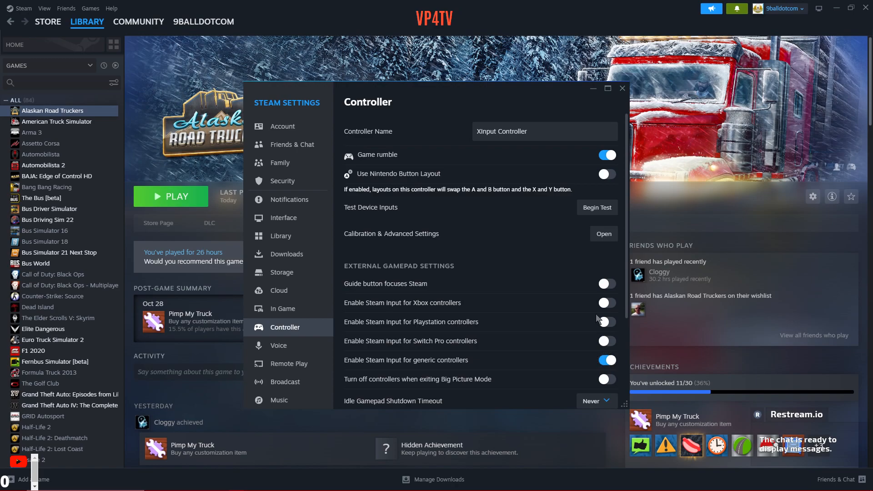
{"action": "mouse_move", "coordinate": [526, 255]}
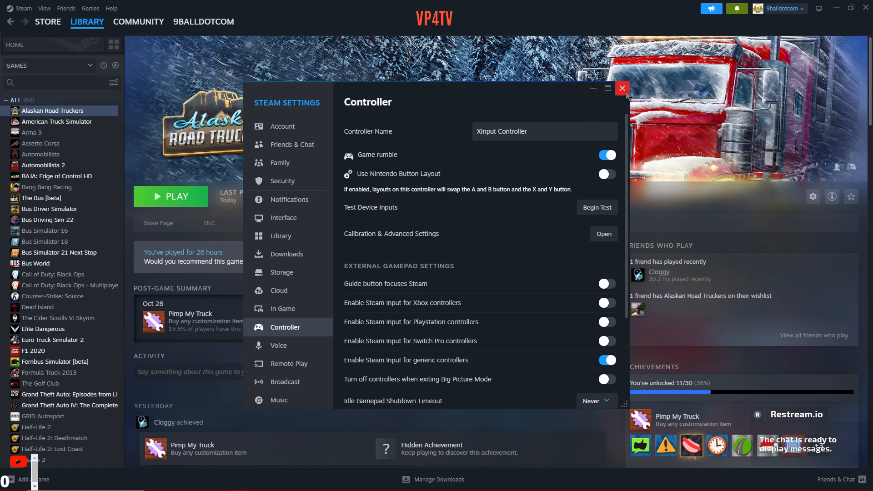
{"action": "left_click", "coordinate": [622, 89]}
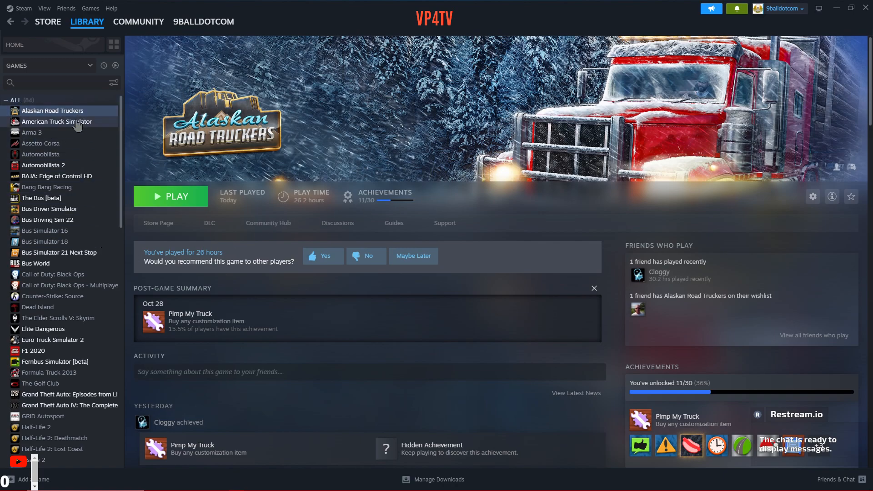
Reopen Alaskan Road Truckers properties on the Controller page to confirm Disable Steam Input
{"action": "right_click", "coordinate": [52, 110]}
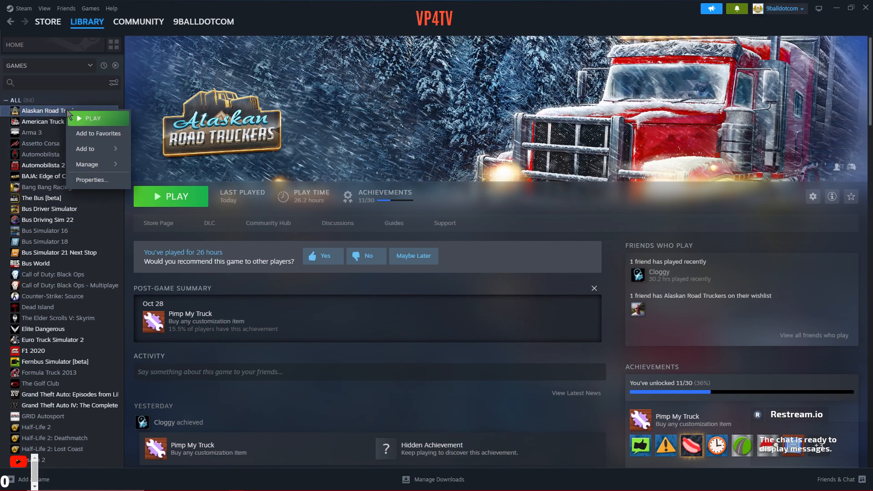
{"action": "left_click", "coordinate": [92, 180]}
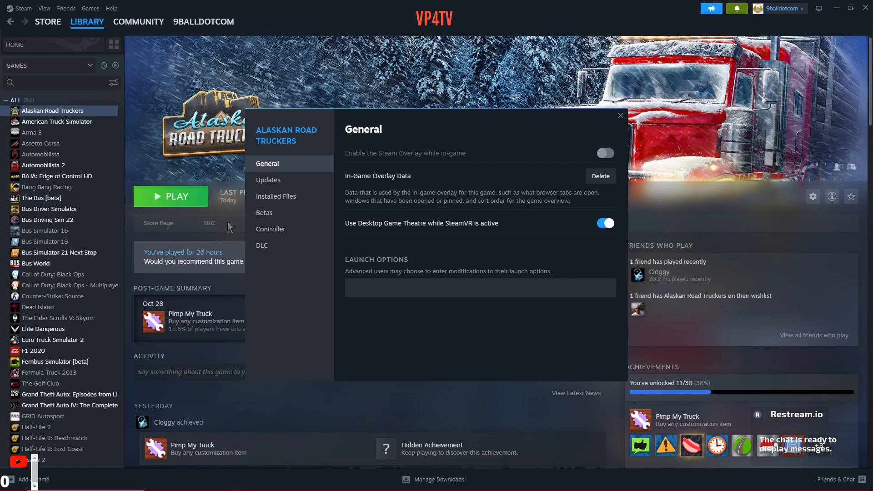
{"action": "left_click", "coordinate": [271, 228]}
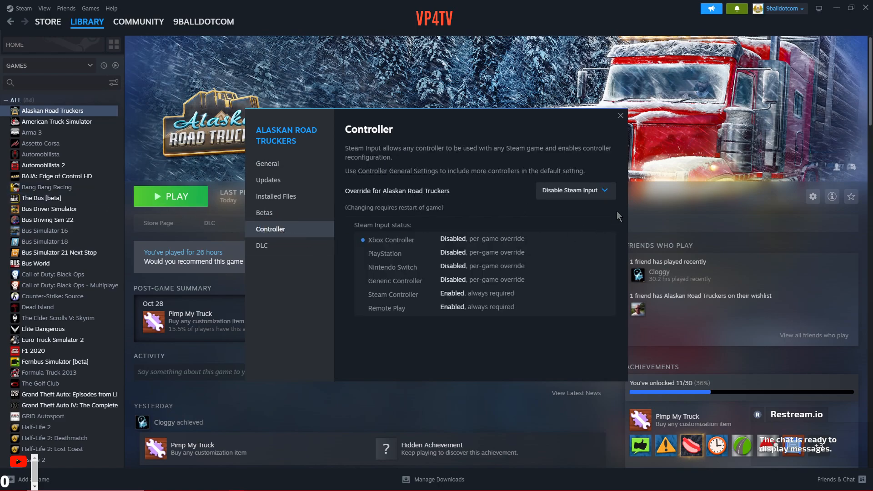
{"action": "mouse_move", "coordinate": [591, 204]}
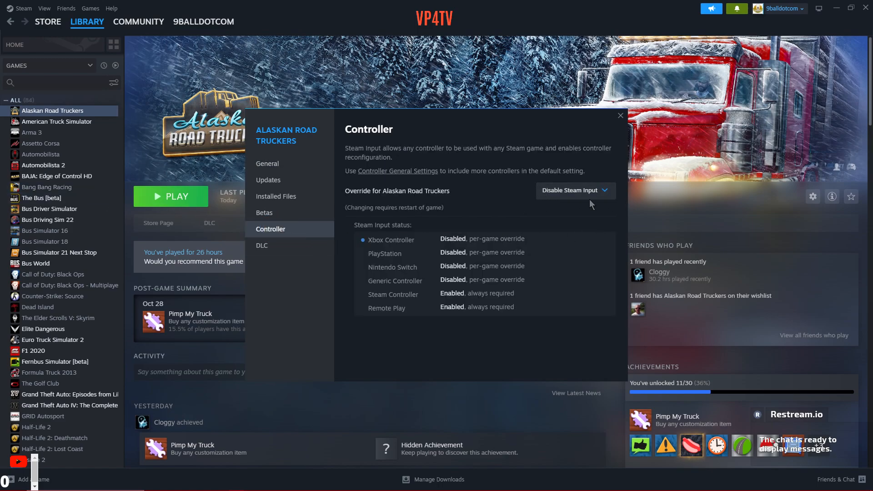
{"action": "mouse_move", "coordinate": [453, 225]}
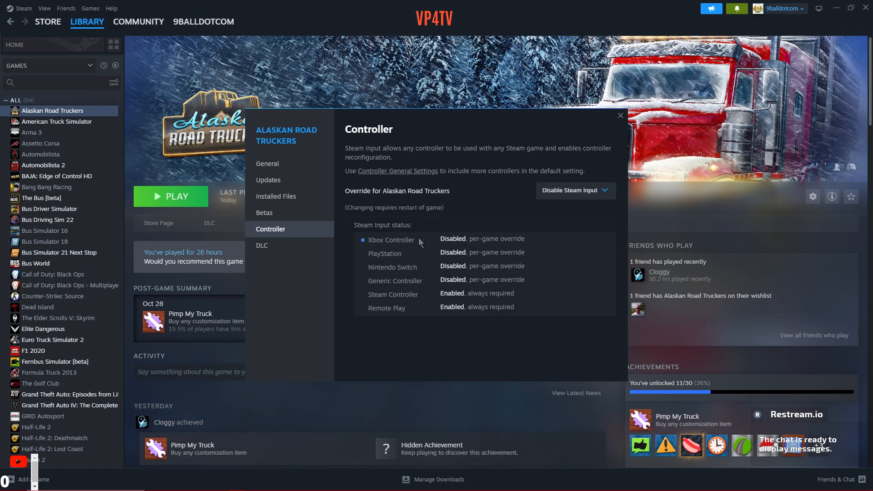
{"action": "mouse_move", "coordinate": [454, 287]}
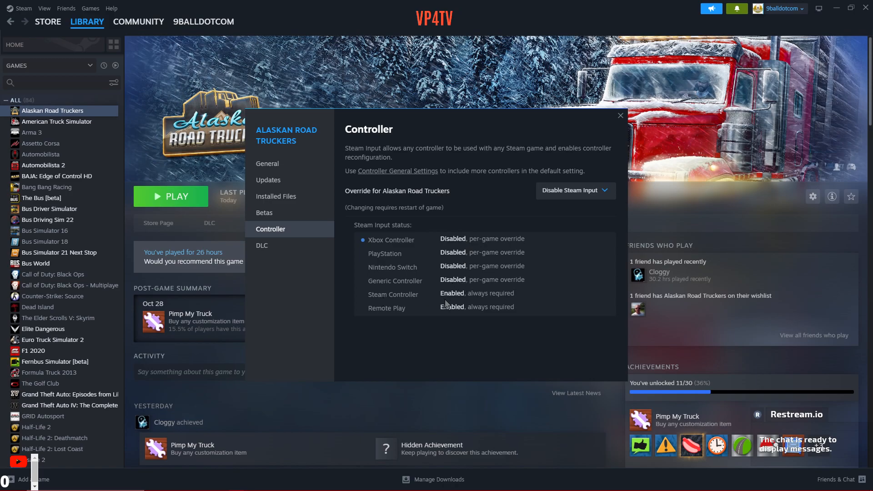
{"action": "mouse_move", "coordinate": [484, 302]}
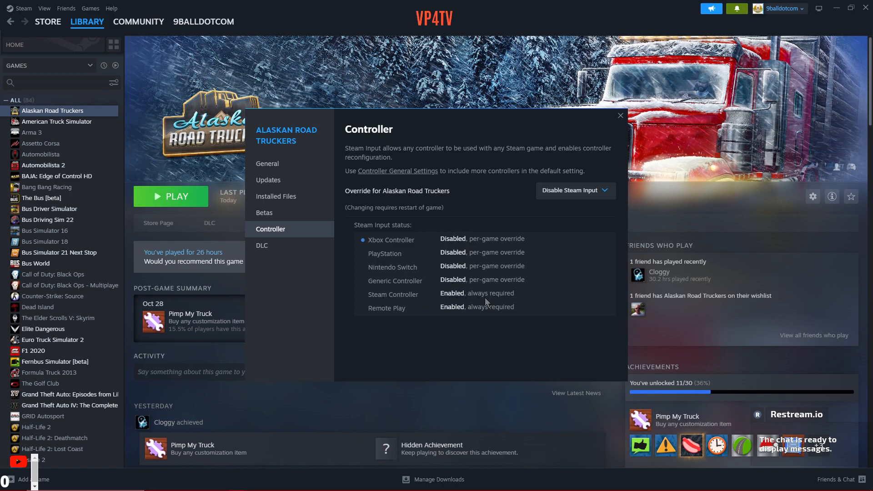
{"action": "mouse_move", "coordinate": [514, 307]}
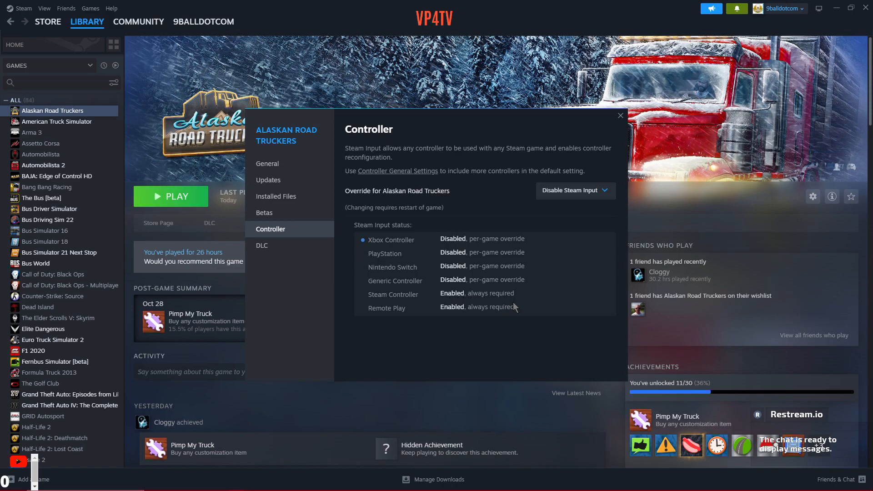
{"action": "mouse_move", "coordinate": [490, 318]}
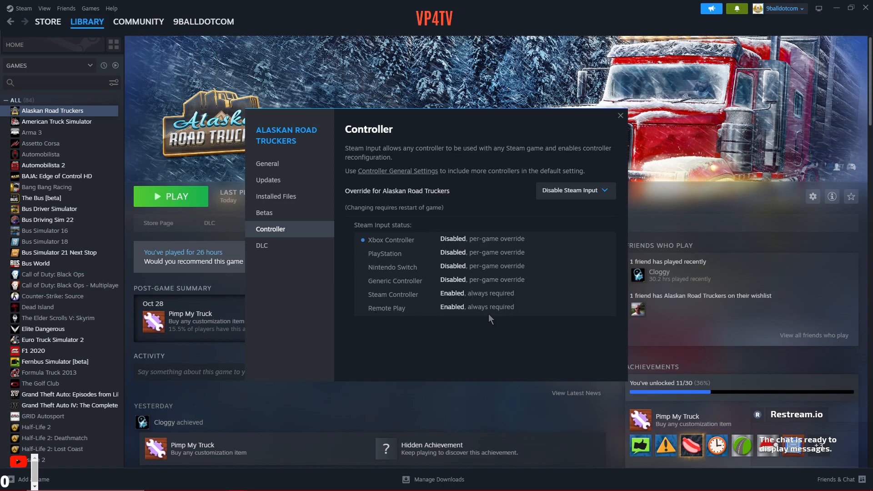
{"action": "mouse_move", "coordinate": [368, 310]}
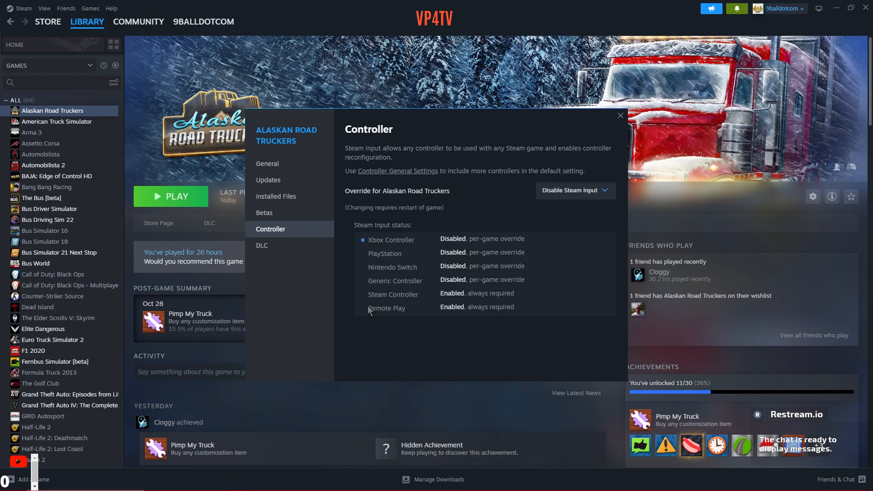
{"action": "mouse_move", "coordinate": [414, 302]}
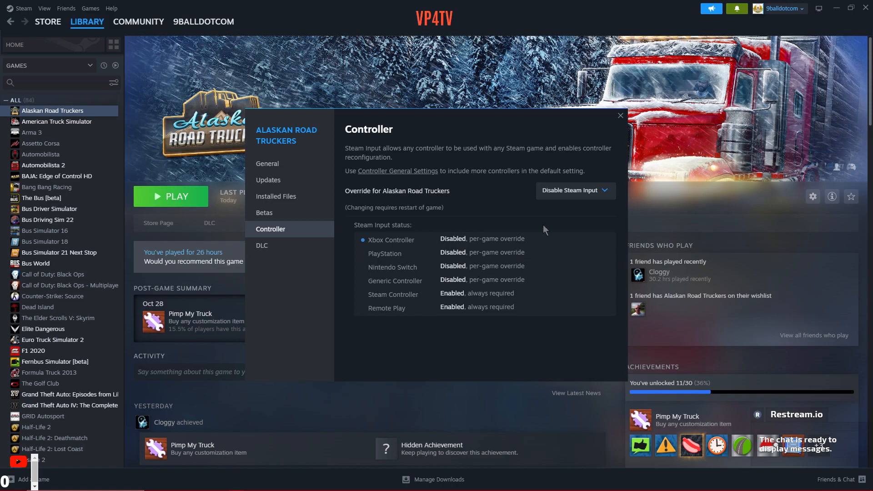
{"action": "mouse_move", "coordinate": [612, 133]}
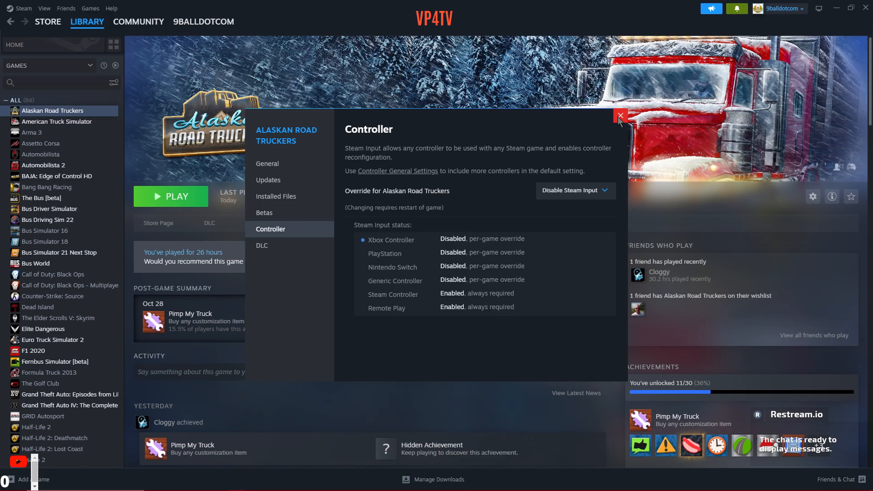
{"action": "mouse_move", "coordinate": [588, 129]}
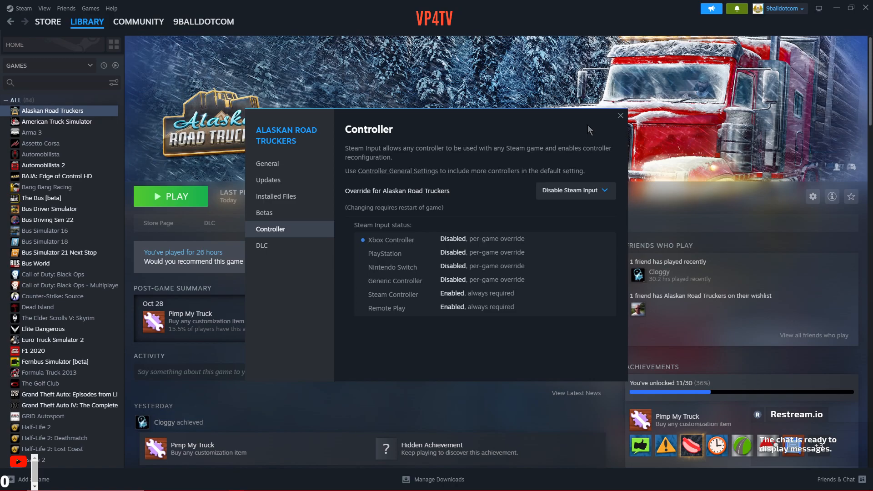